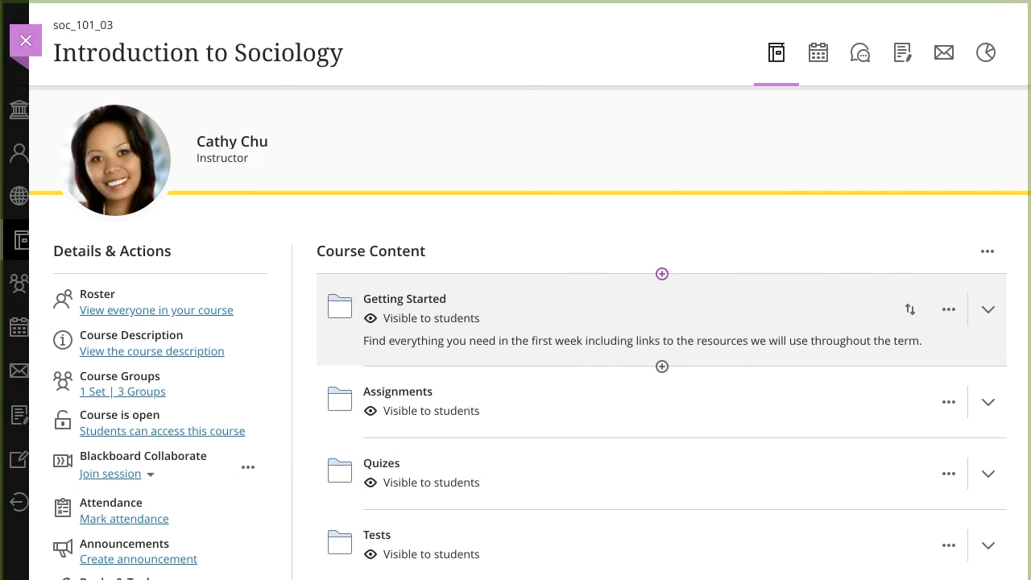
{"action": "mouse_move", "coordinate": [683, 306]}
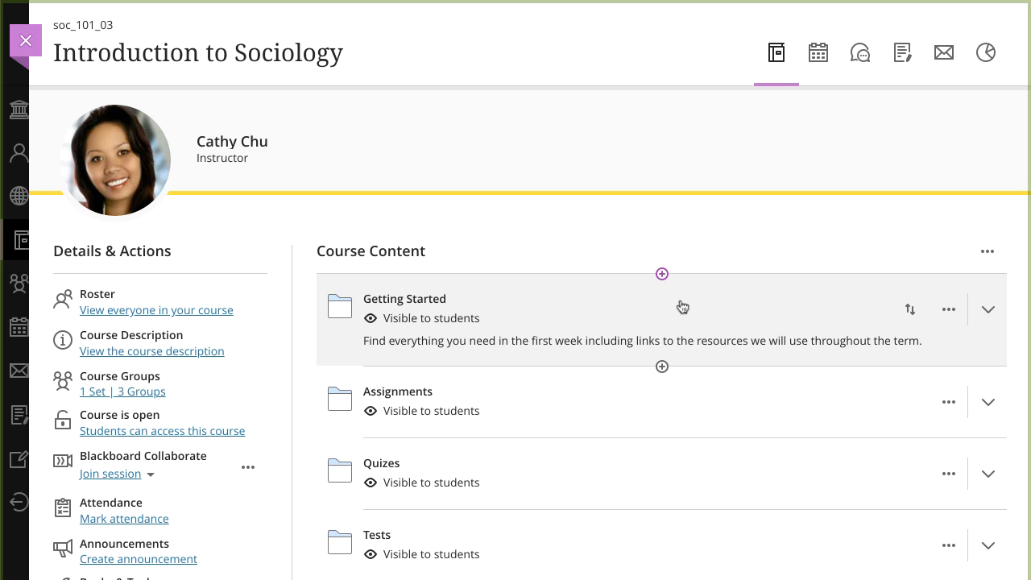
Step: Show the Create Item list of content types below Getting Started
{"action": "left_click", "coordinate": [661, 274]}
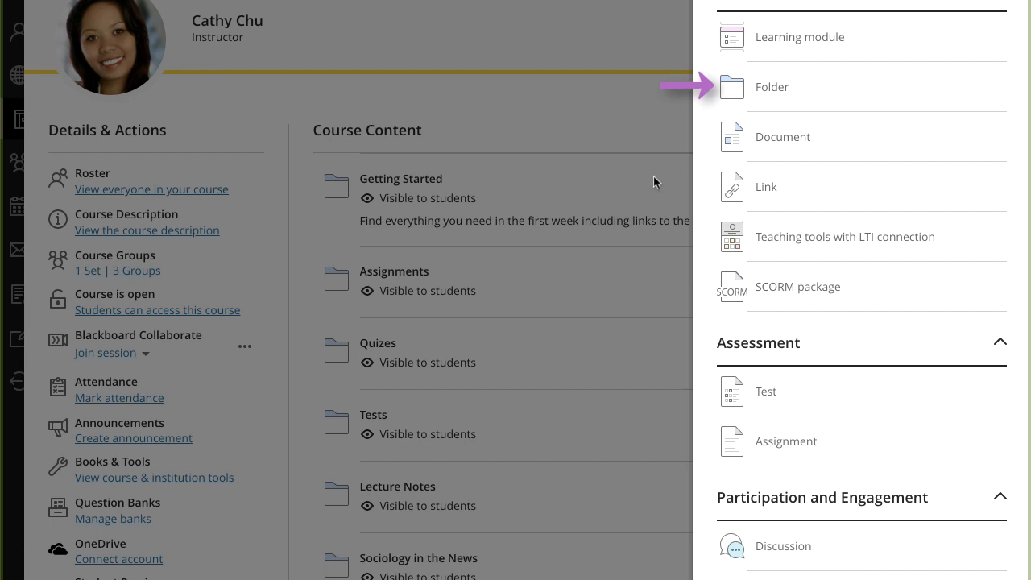
{"action": "mouse_move", "coordinate": [709, 135]}
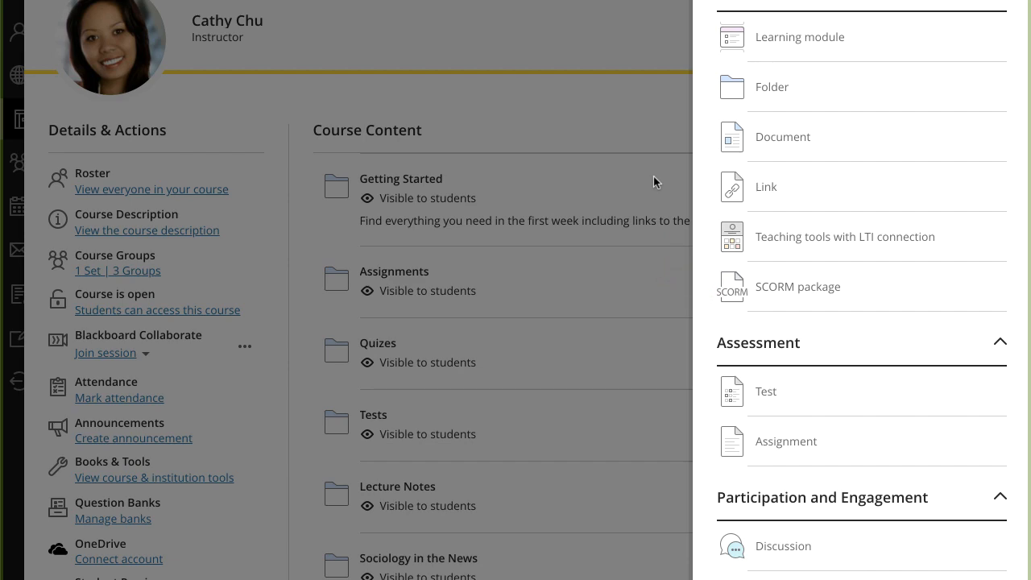
Step: Start Copy Content and select Test 1 and Test 2 from the Tests folder
{"action": "left_click", "coordinate": [660, 274]}
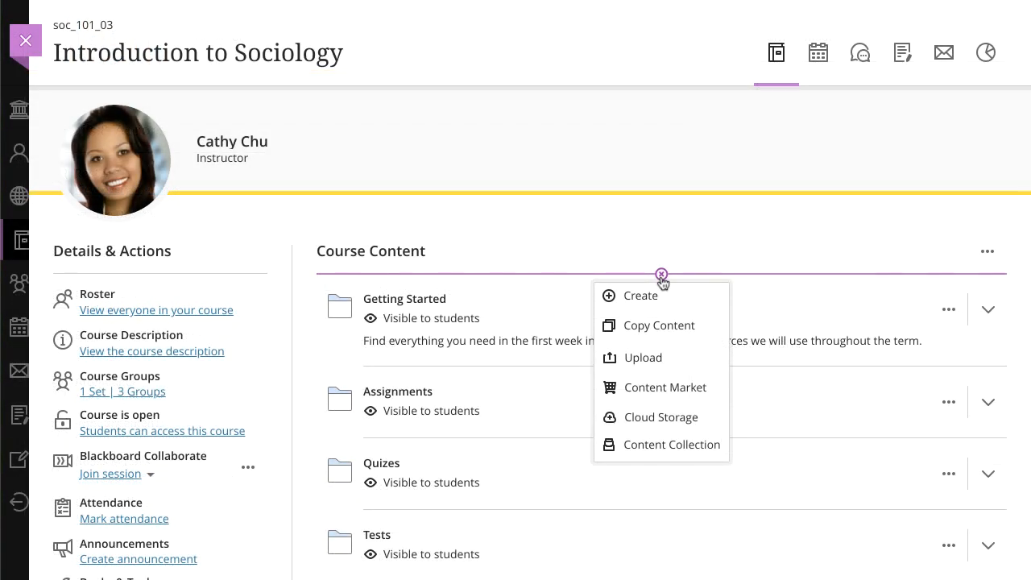
{"action": "mouse_move", "coordinate": [663, 298]}
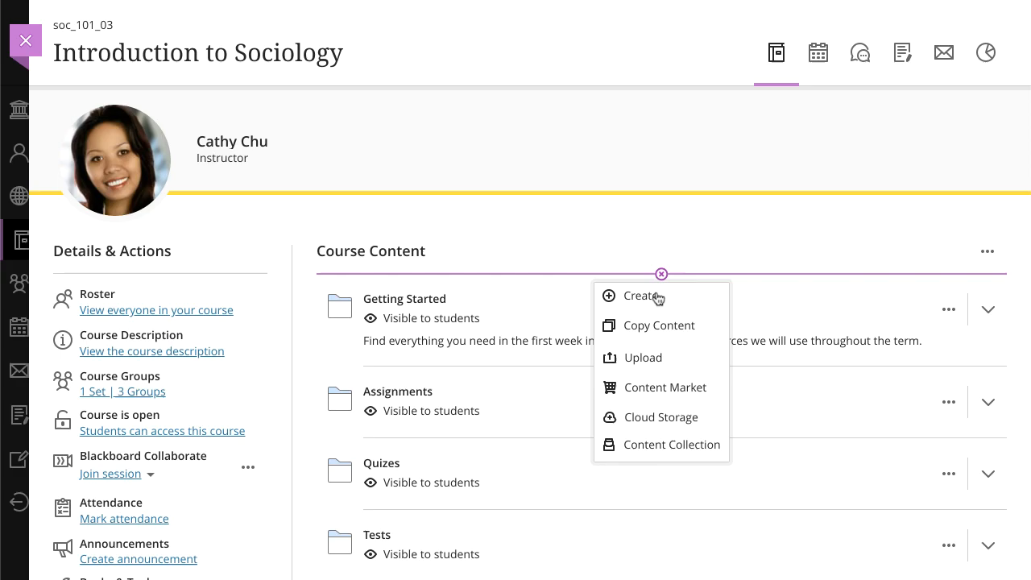
{"action": "left_click", "coordinate": [659, 325]}
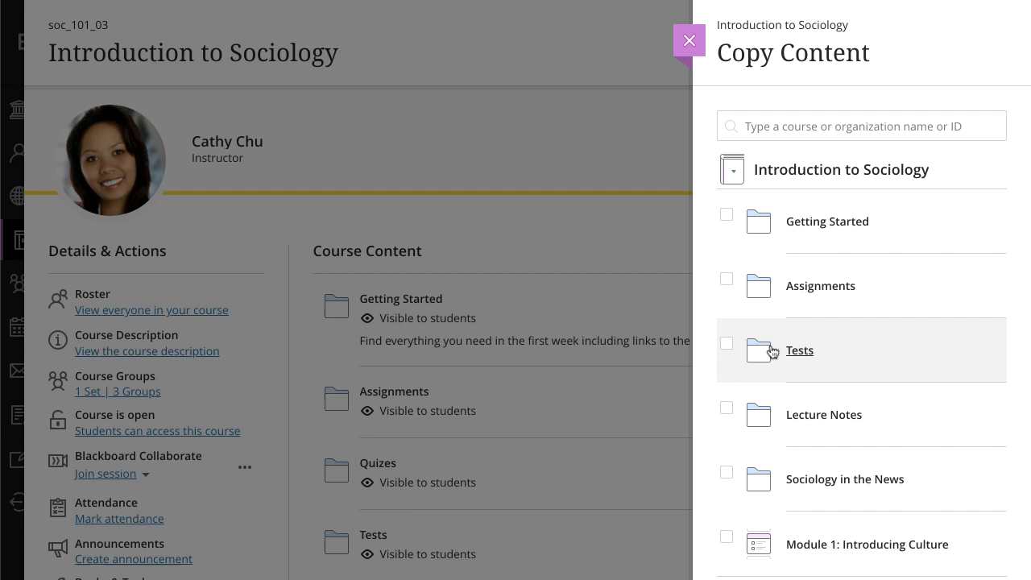
{"action": "left_click", "coordinate": [799, 349]}
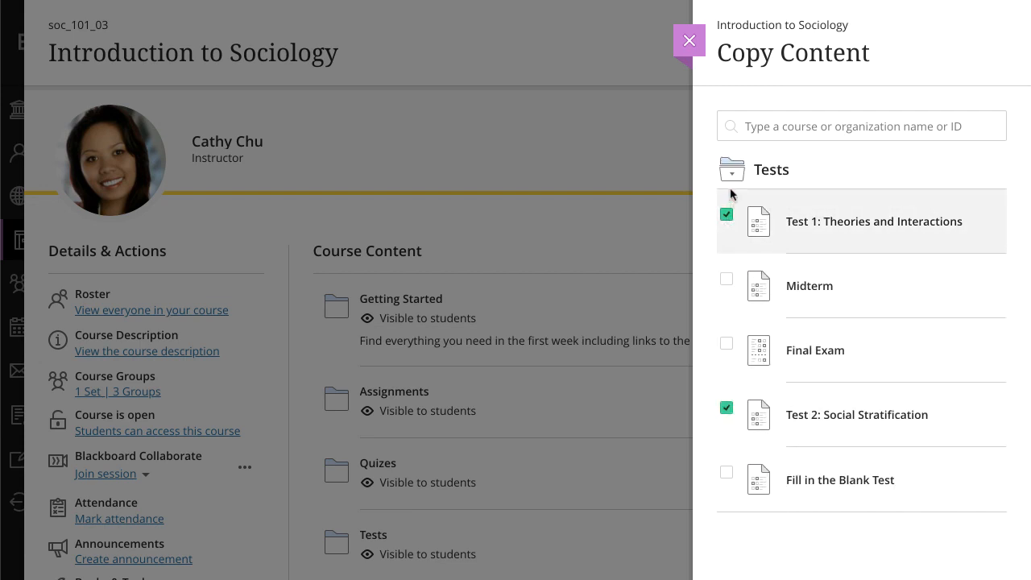
{"action": "left_click", "coordinate": [731, 171]}
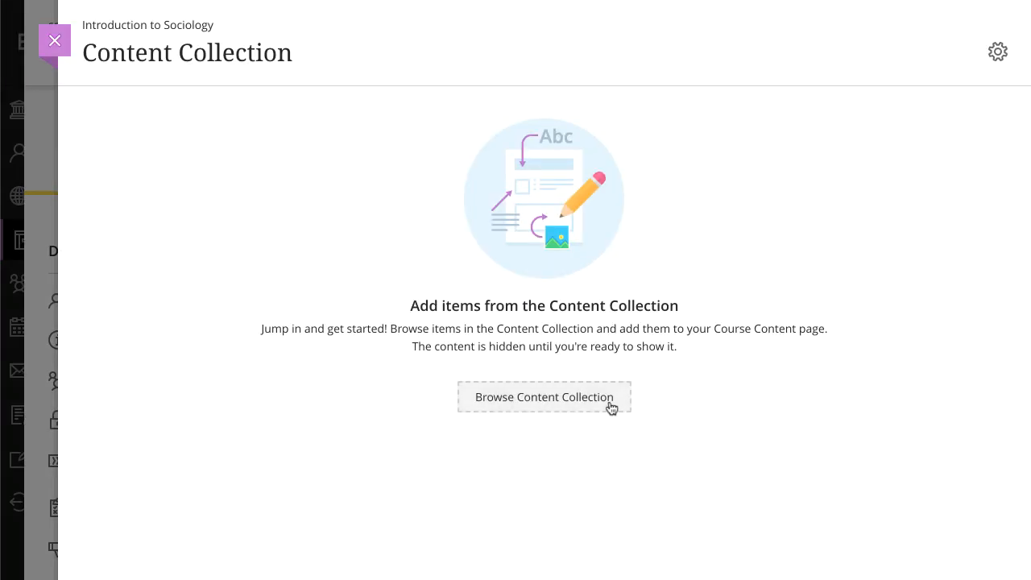
Step: Browse the Content Collection's Organization Content and tick the Acceptable Use Policy PDF
{"action": "left_click", "coordinate": [544, 396]}
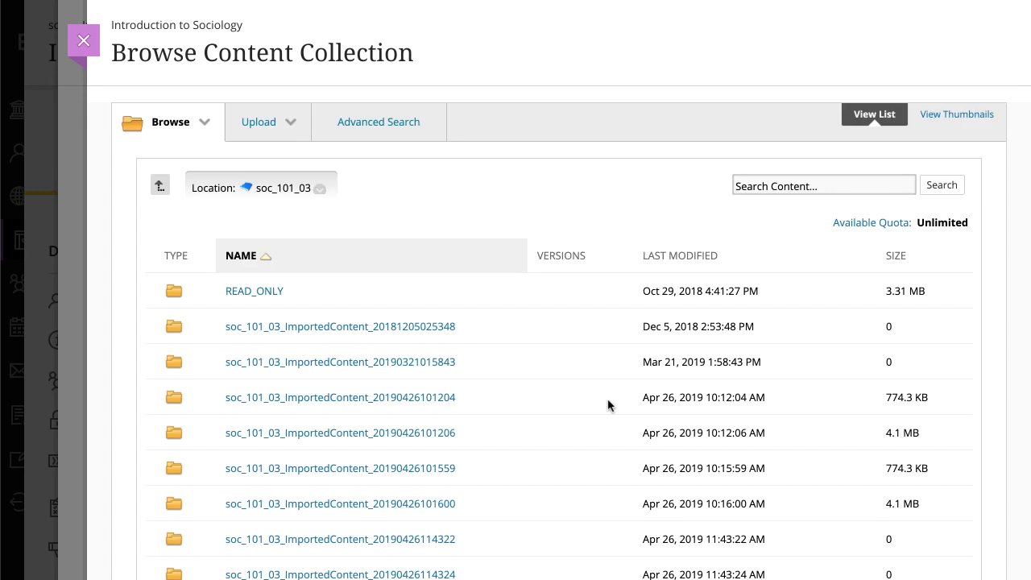
{"action": "mouse_move", "coordinate": [206, 155]}
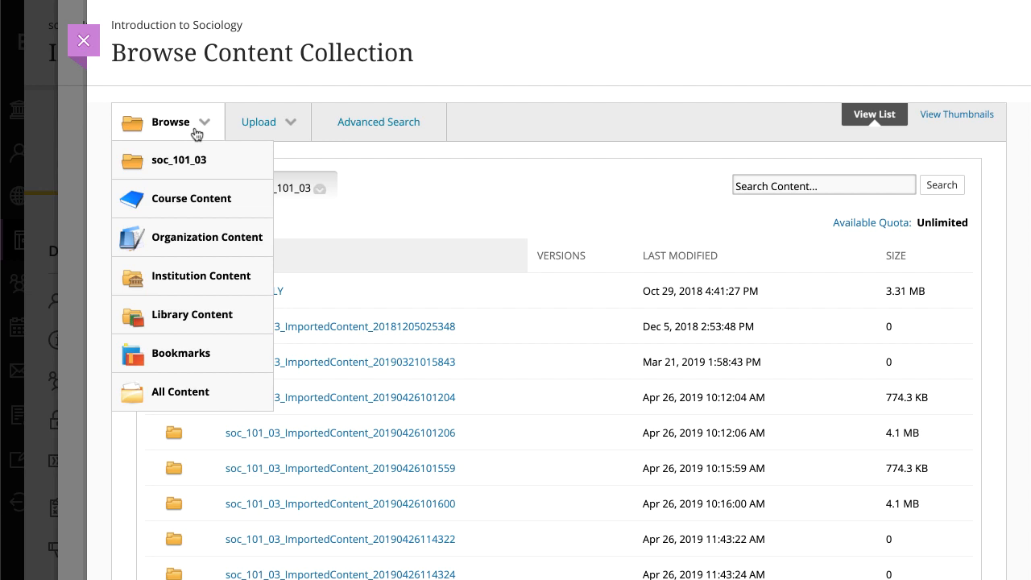
{"action": "mouse_move", "coordinate": [213, 248]}
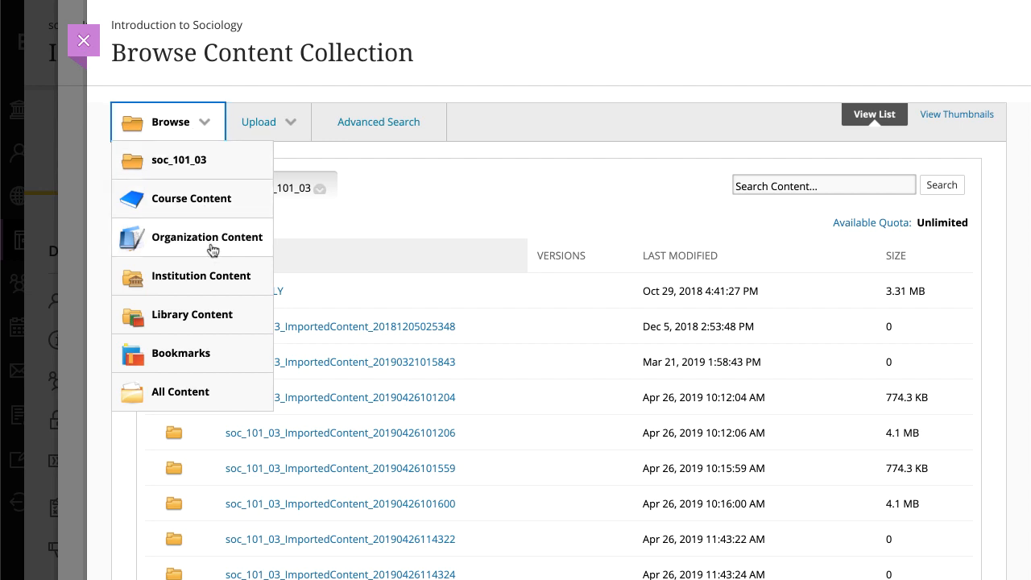
{"action": "left_click", "coordinate": [200, 275]}
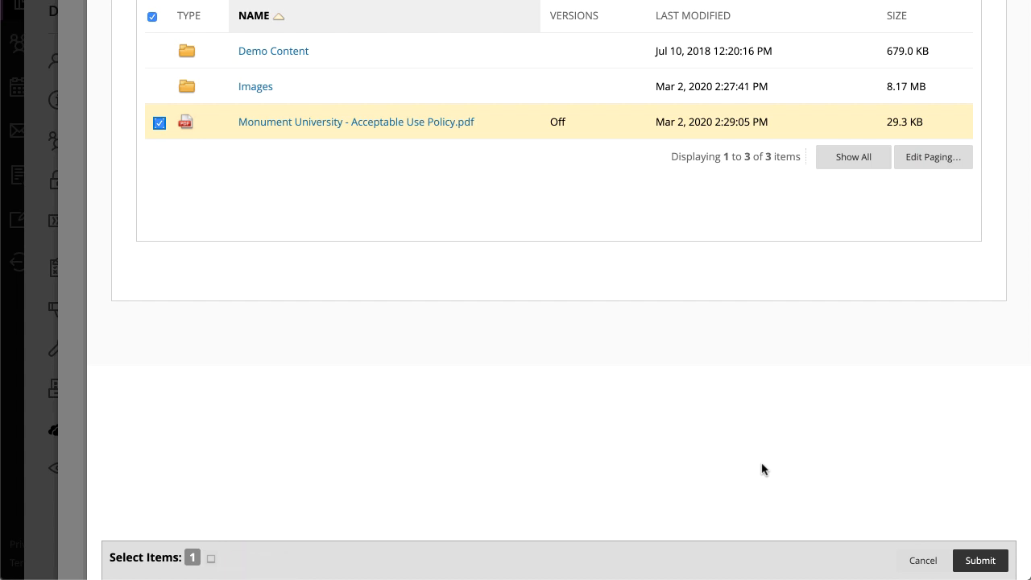
Step: Import the Acceptable Use Policy PDF and return to the course's add-content options
{"action": "left_click", "coordinate": [980, 560]}
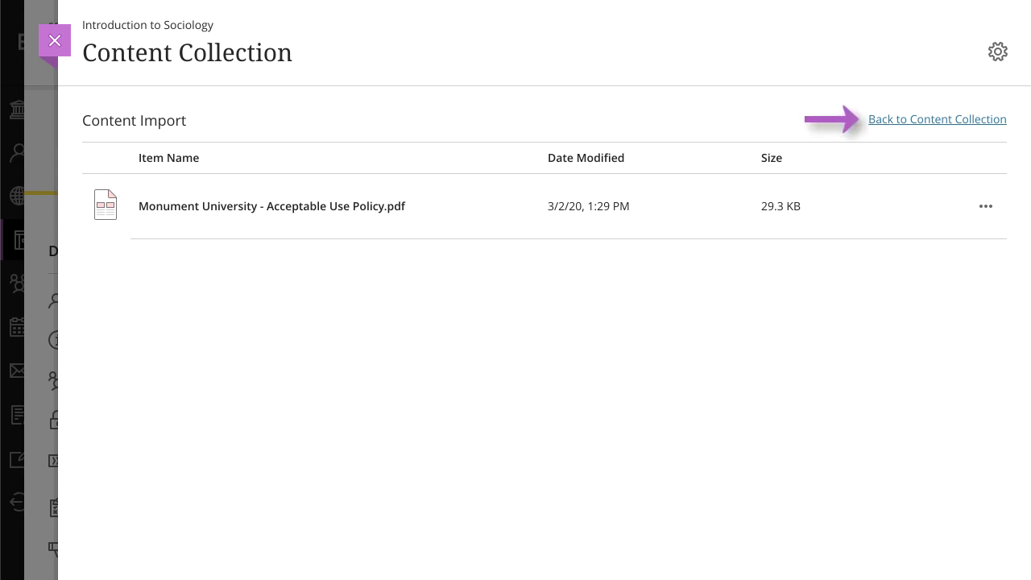
{"action": "mouse_move", "coordinate": [986, 206]}
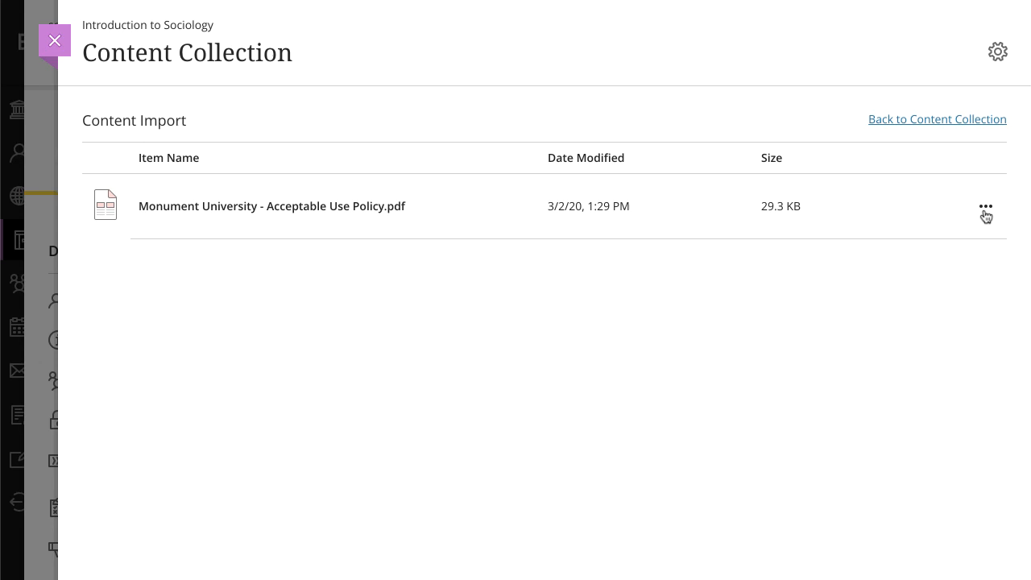
{"action": "left_click", "coordinate": [986, 206]}
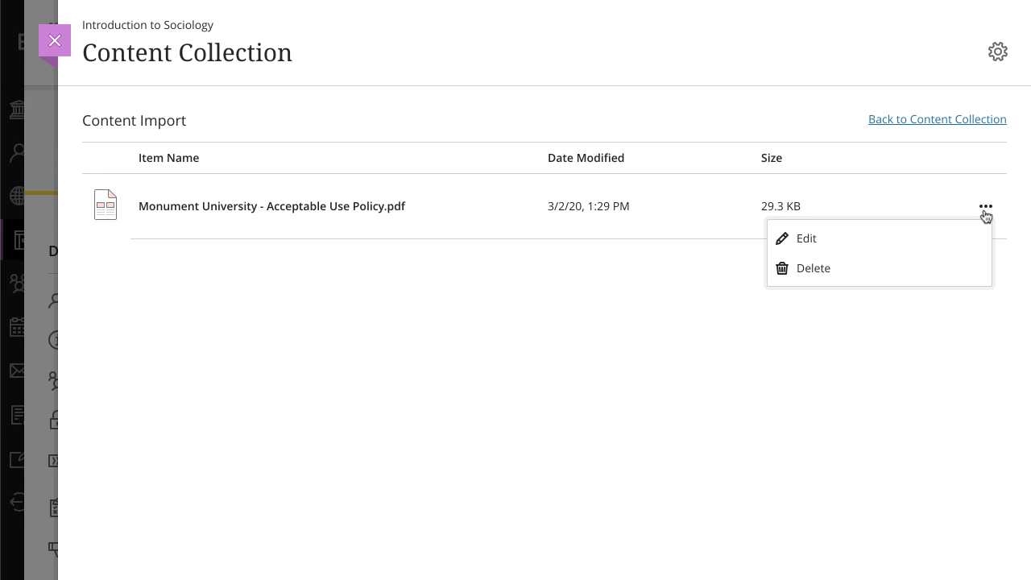
{"action": "left_click", "coordinate": [806, 239]}
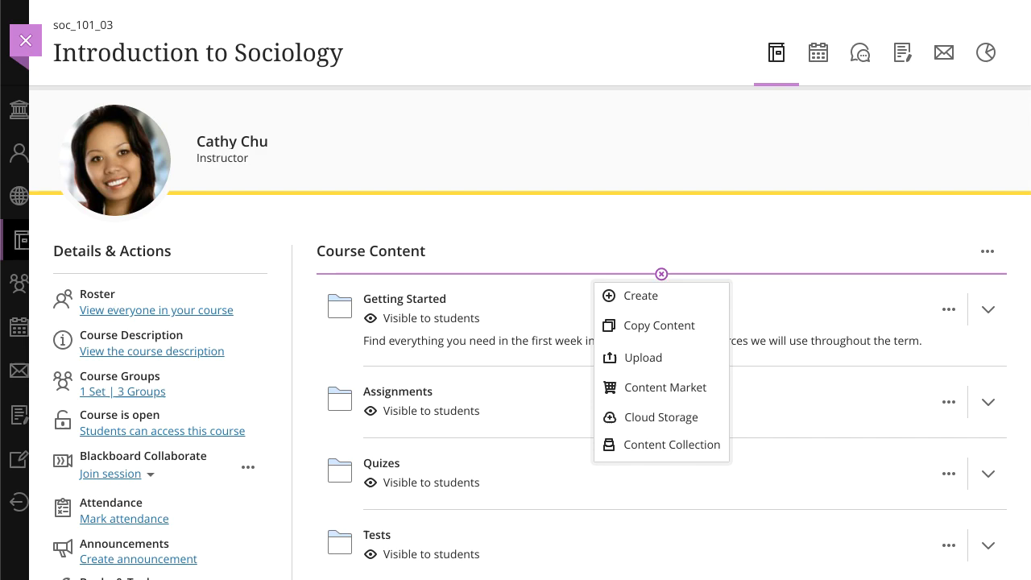
{"action": "mouse_move", "coordinate": [650, 415]}
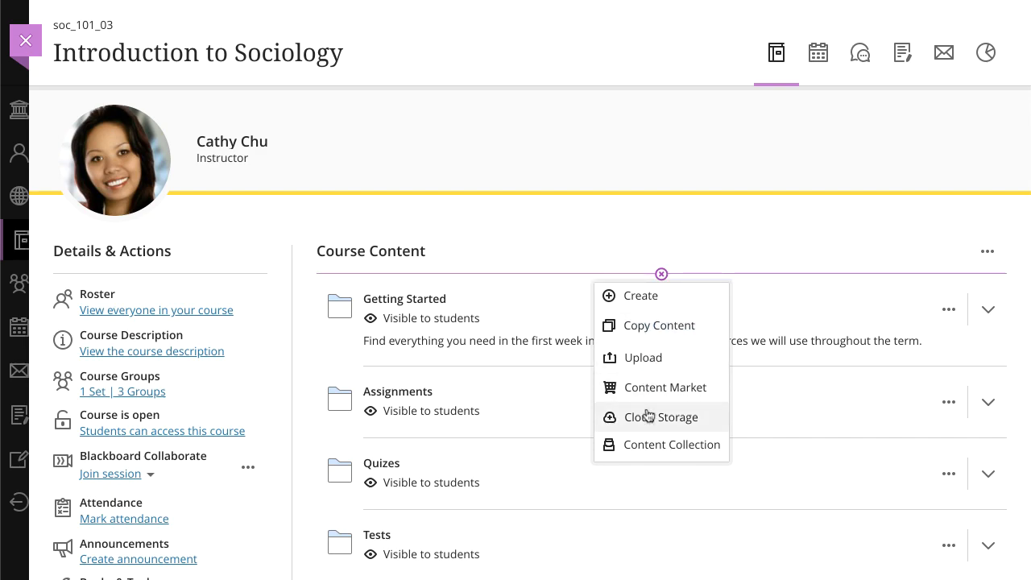
Step: Pick Sociological Imagination.docx from the Google Drive Course Assignments folder via Cloud Storage
{"action": "left_click", "coordinate": [661, 416]}
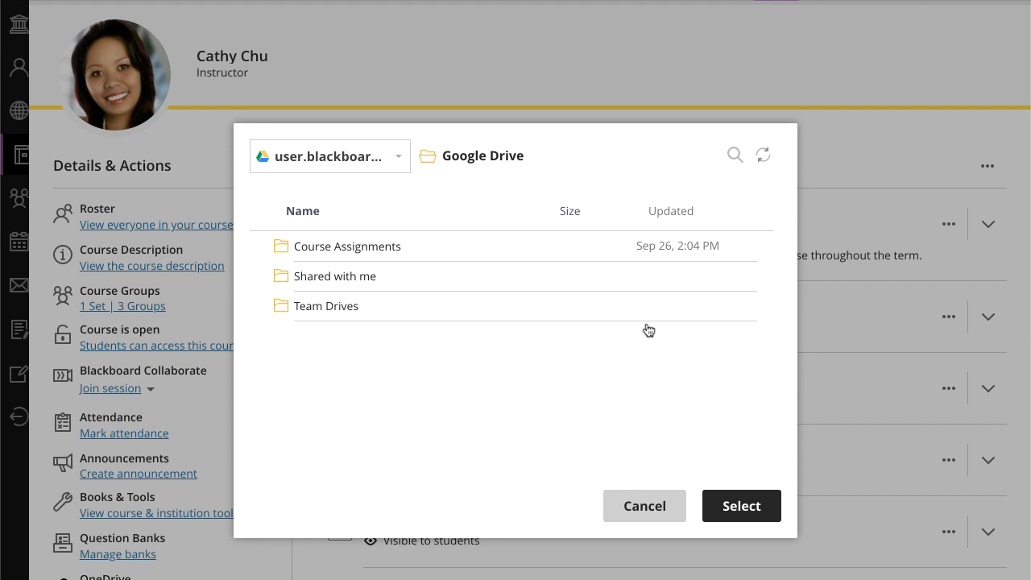
{"action": "mouse_move", "coordinate": [400, 174]}
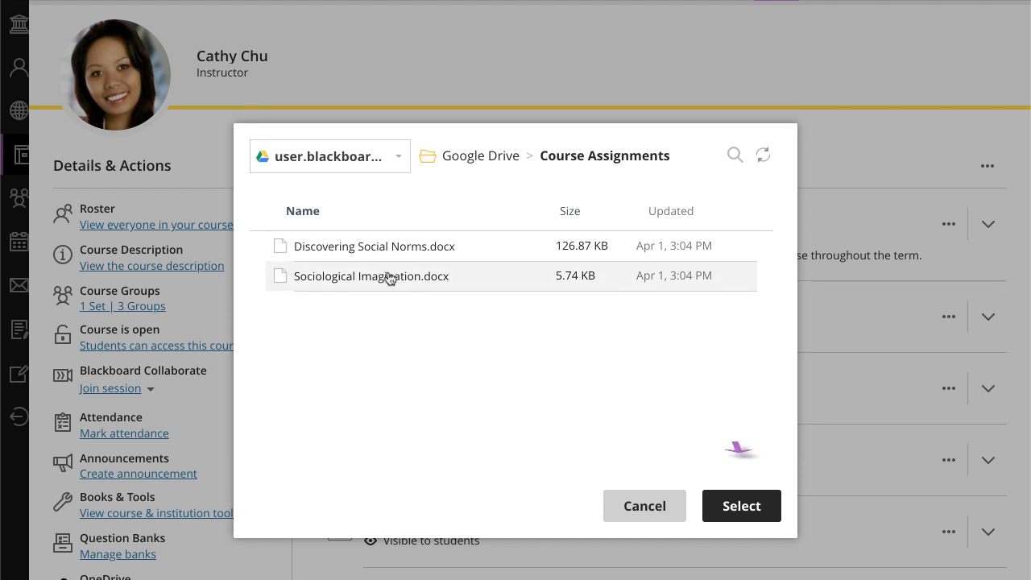
{"action": "left_click", "coordinate": [371, 275]}
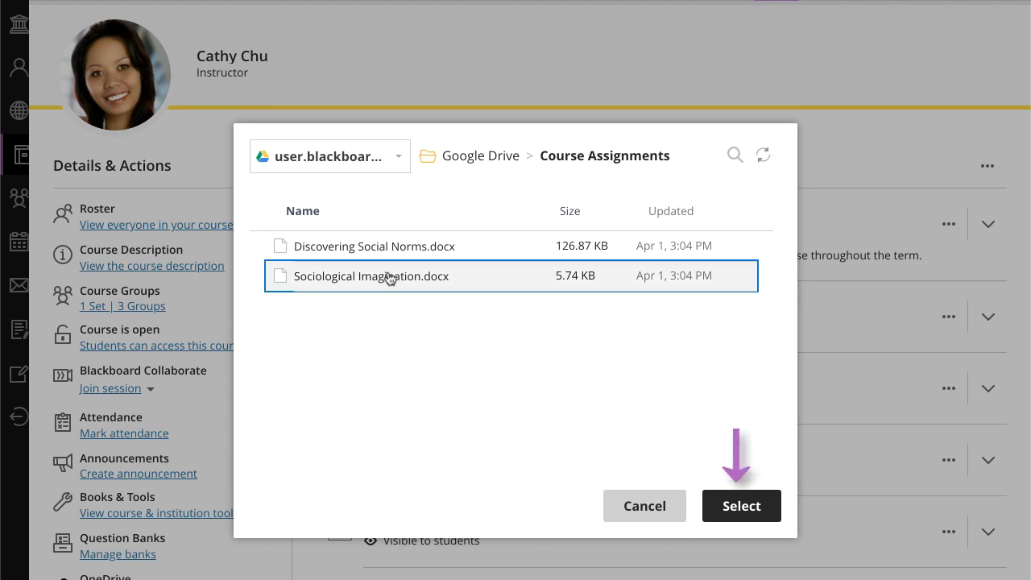